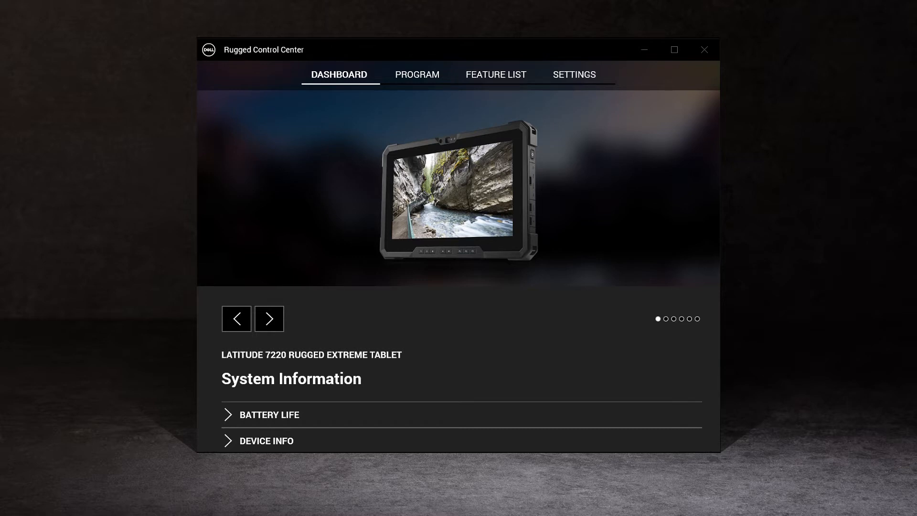
Show the Programmable Buttons setup, with P1 running Rugged Control Center and P2 On Screen Keyboard
{"action": "left_click", "coordinate": [269, 318]}
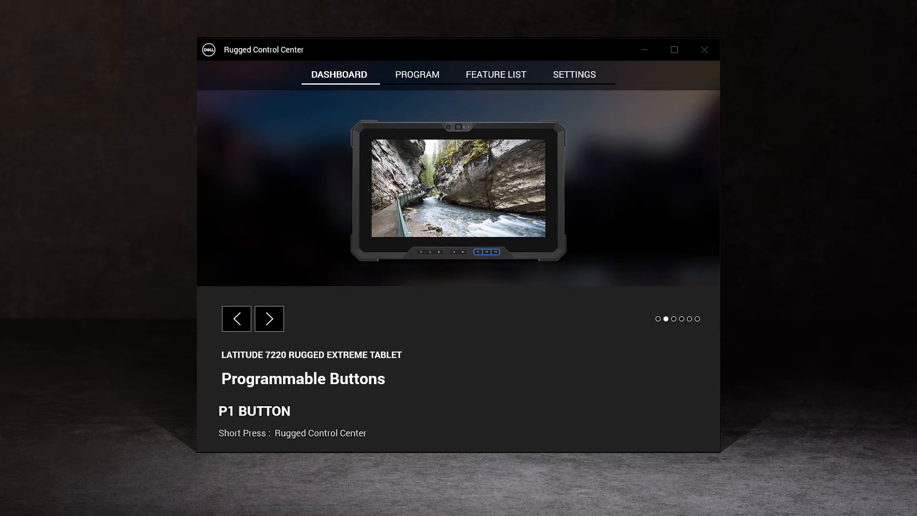
{"action": "left_click", "coordinate": [417, 74]}
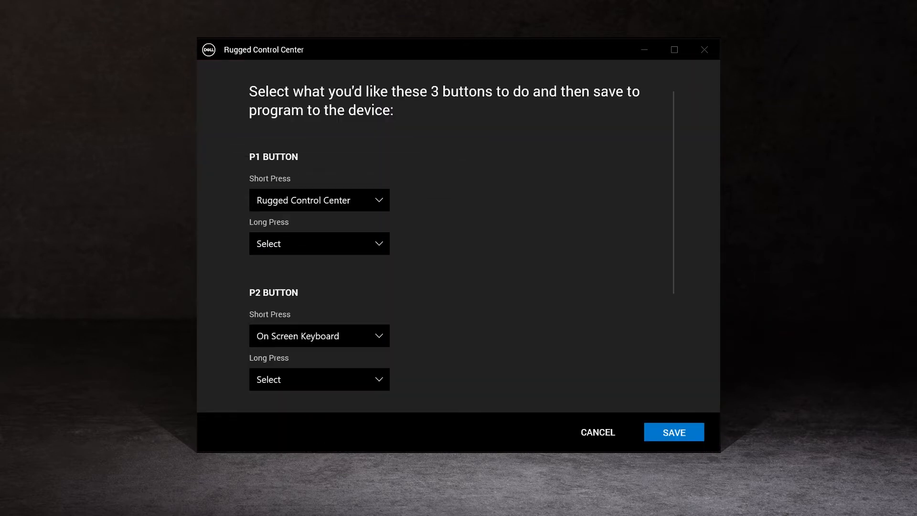
Browse the Feature List, then return to the dashboard and advance to the Edge Menus slide
{"action": "left_click", "coordinate": [496, 74]}
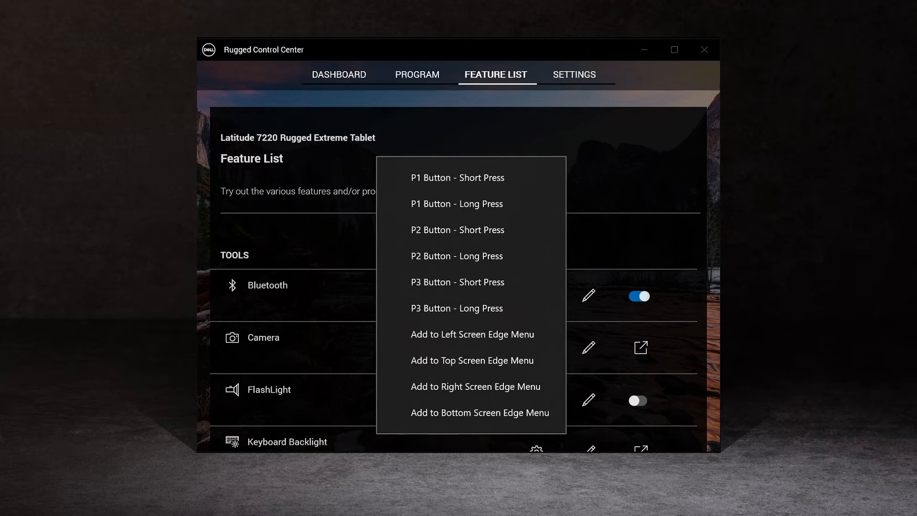
{"action": "left_click", "coordinate": [339, 74]}
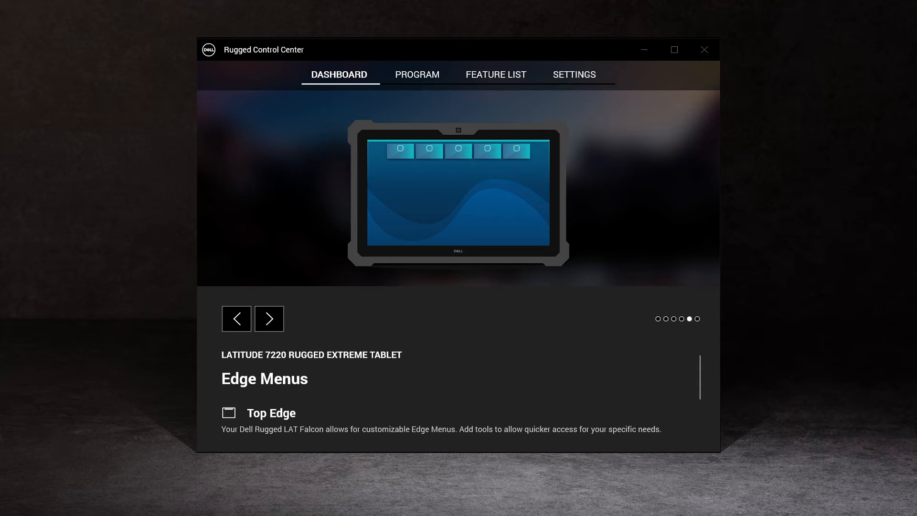
{"action": "left_click", "coordinate": [269, 318]}
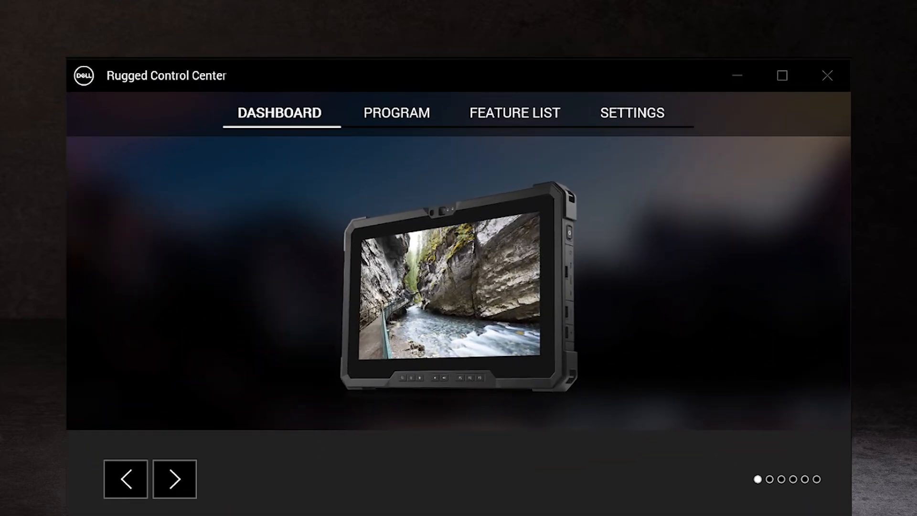
Return the dashboard overview to its first slide showing the tablet image
{"action": "left_click", "coordinate": [736, 76]}
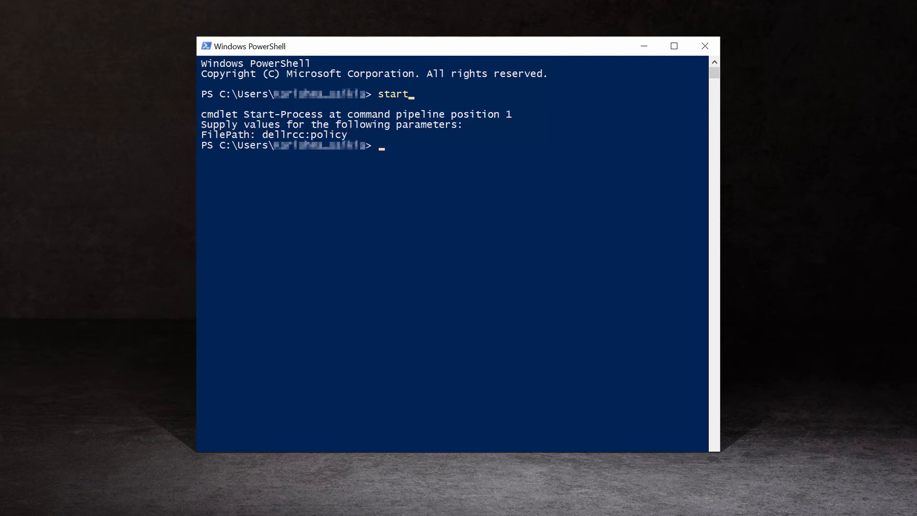
Run Start-Process dellrcc:policy in PowerShell to launch Rugged Control Center Policy
{"action": "key", "text": "Enter"}
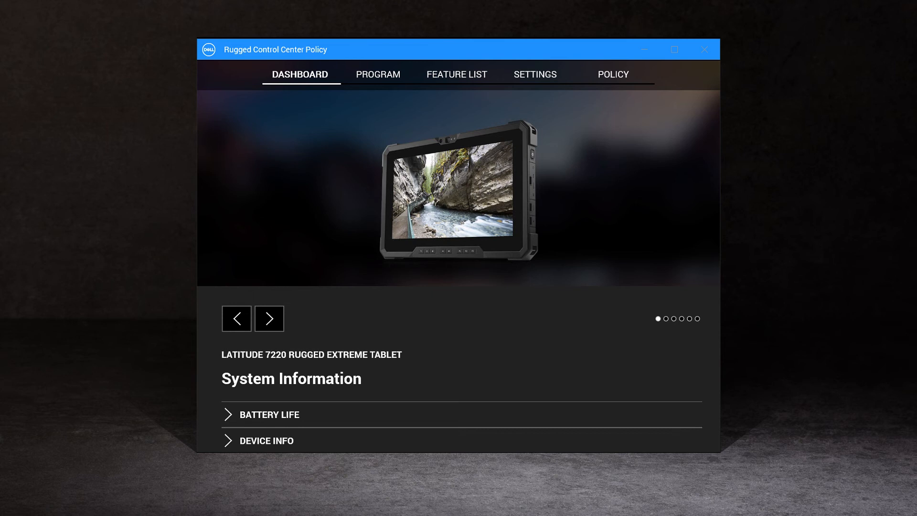
In the Policy Generator, switch Programmable Buttons from Editable to Locked
{"action": "left_click", "coordinate": [612, 75]}
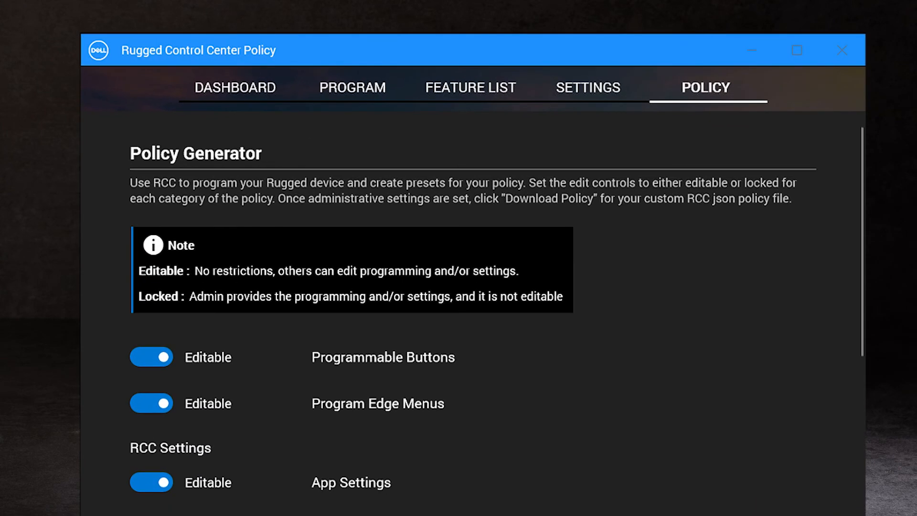
{"action": "left_click", "coordinate": [151, 357]}
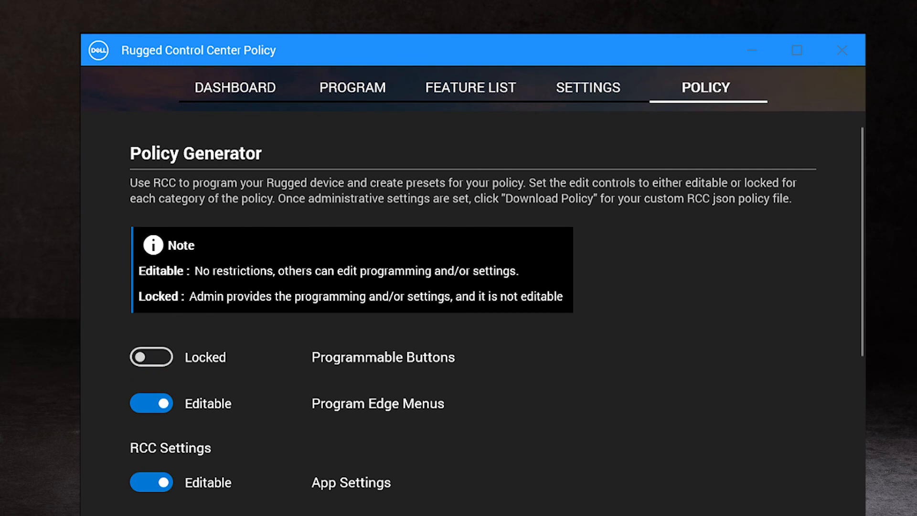